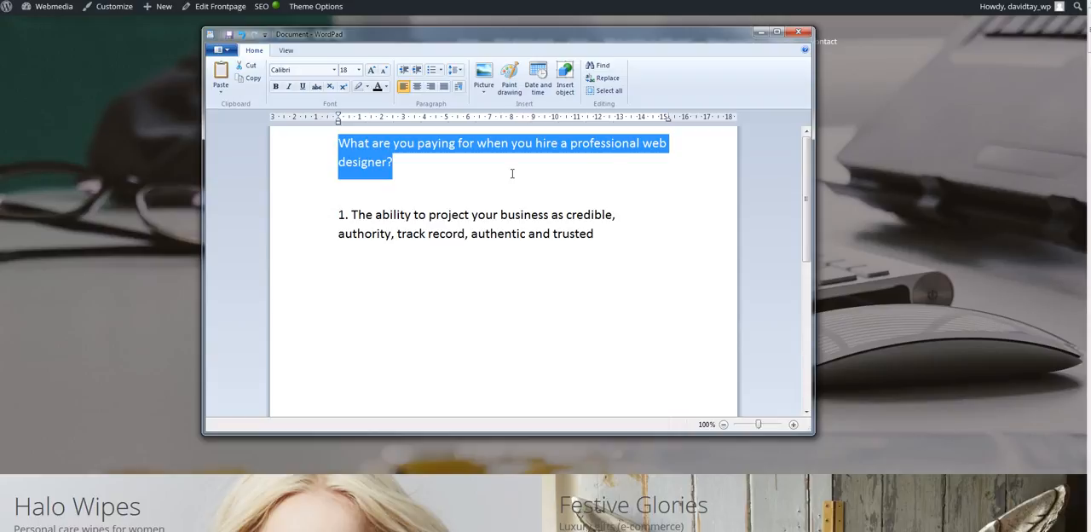
mouse_move(614, 235)
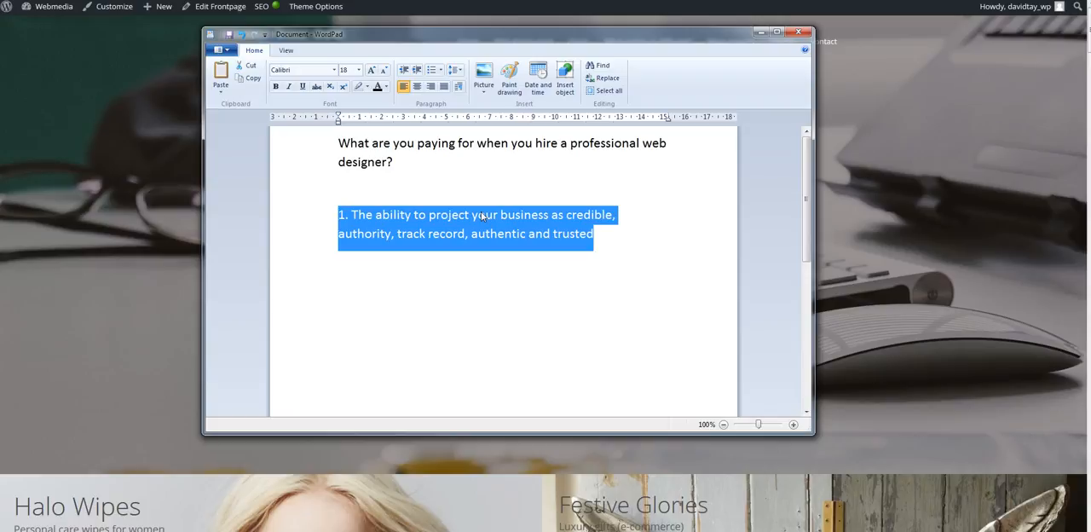
- Deselect the first answer and scroll down until the second numbered answer is visible
click(617, 235)
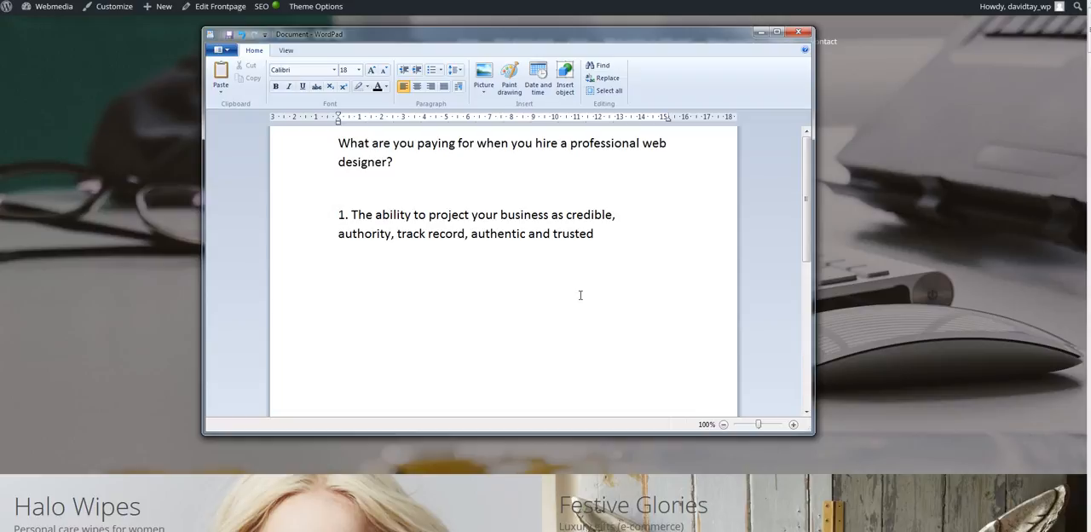
click(593, 233)
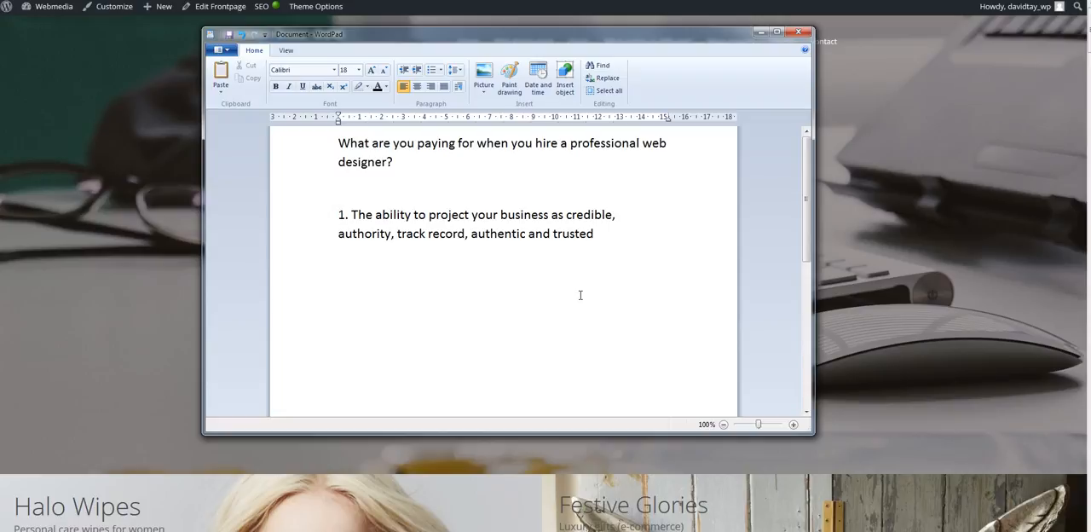
click(593, 234)
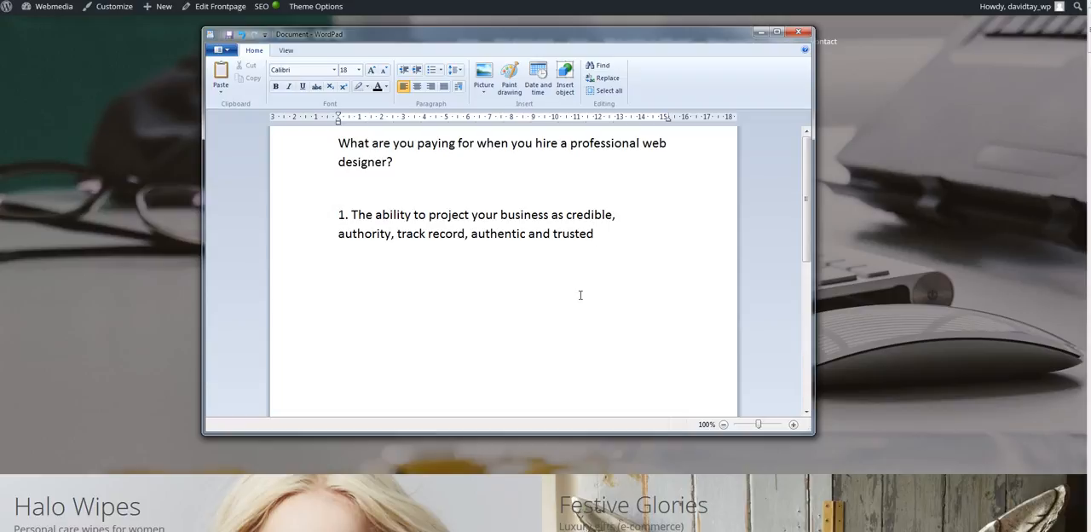
click(593, 232)
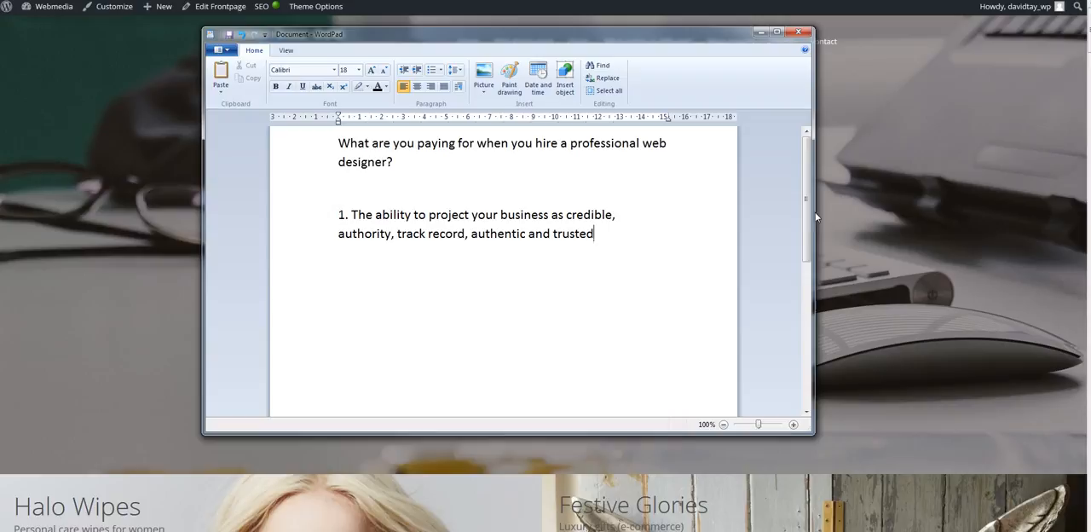
scroll(down, 3)
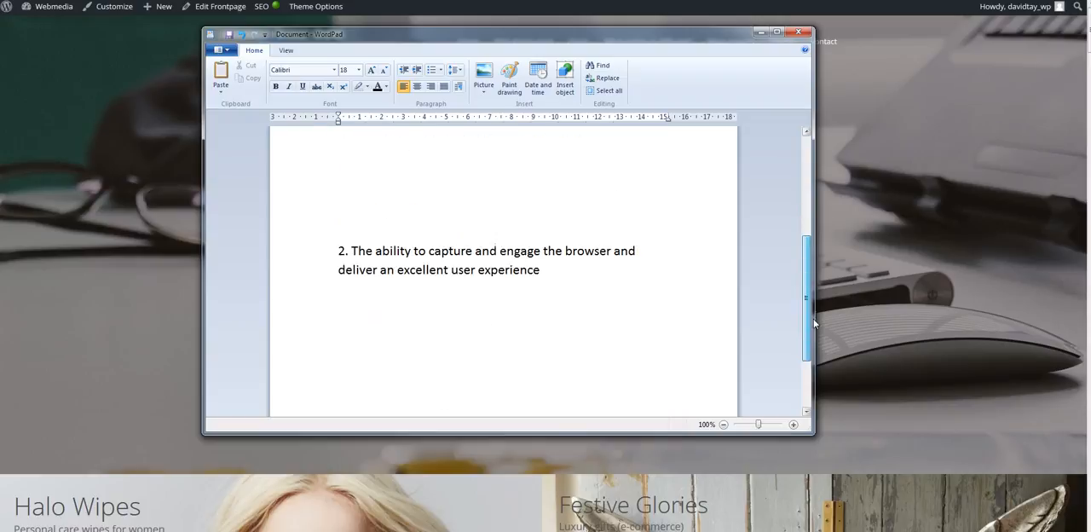
drag(338, 251, 538, 269)
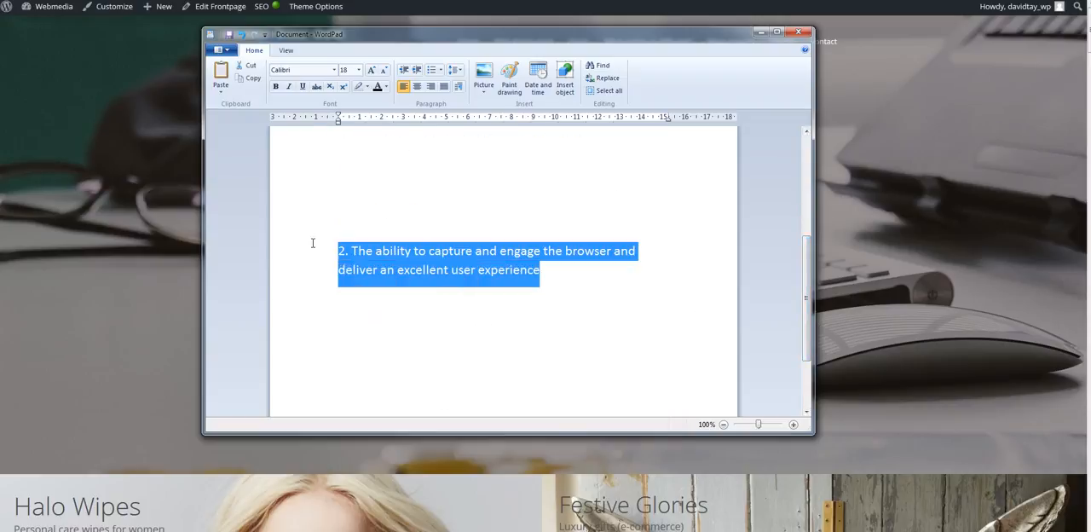
mouse_move(343, 179)
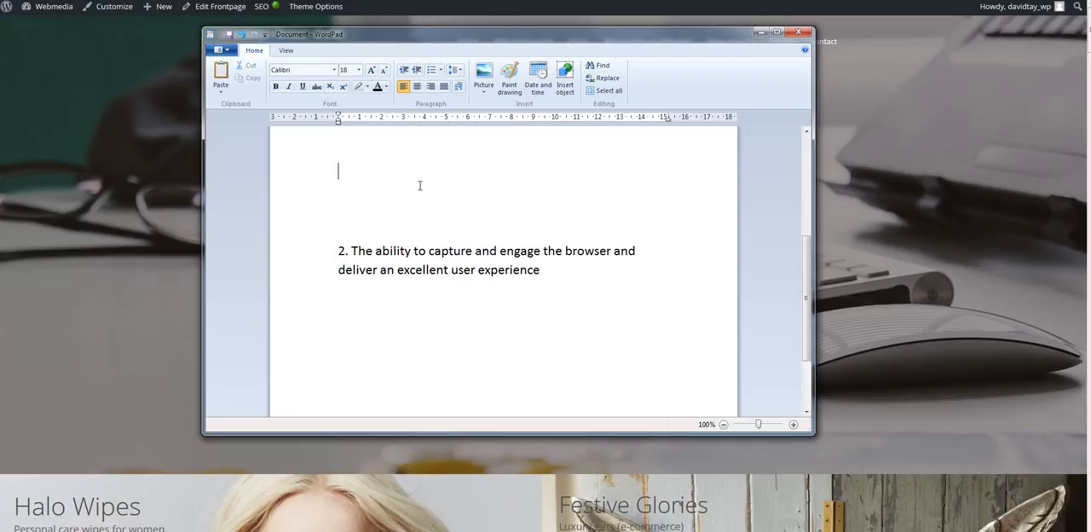
mouse_move(416, 186)
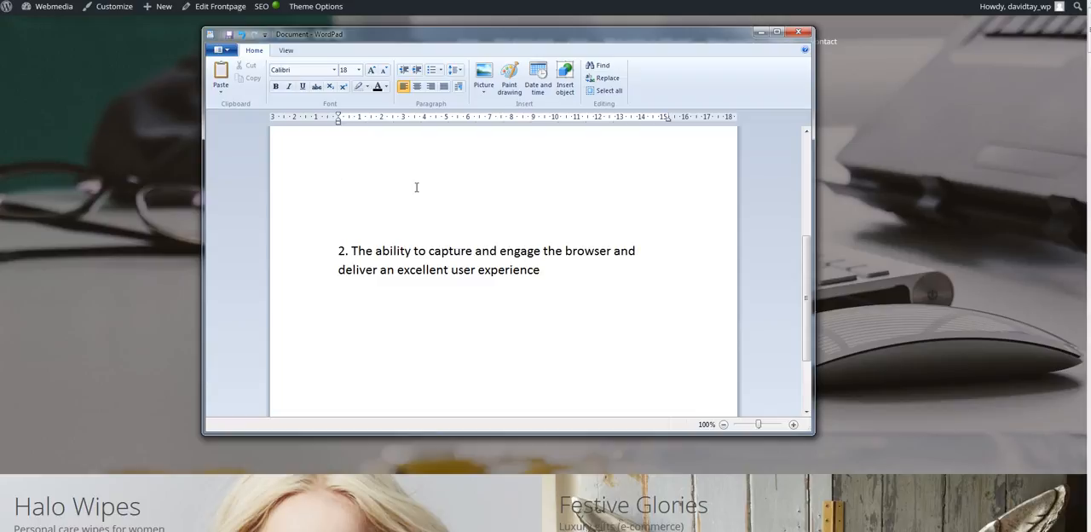
click(338, 171)
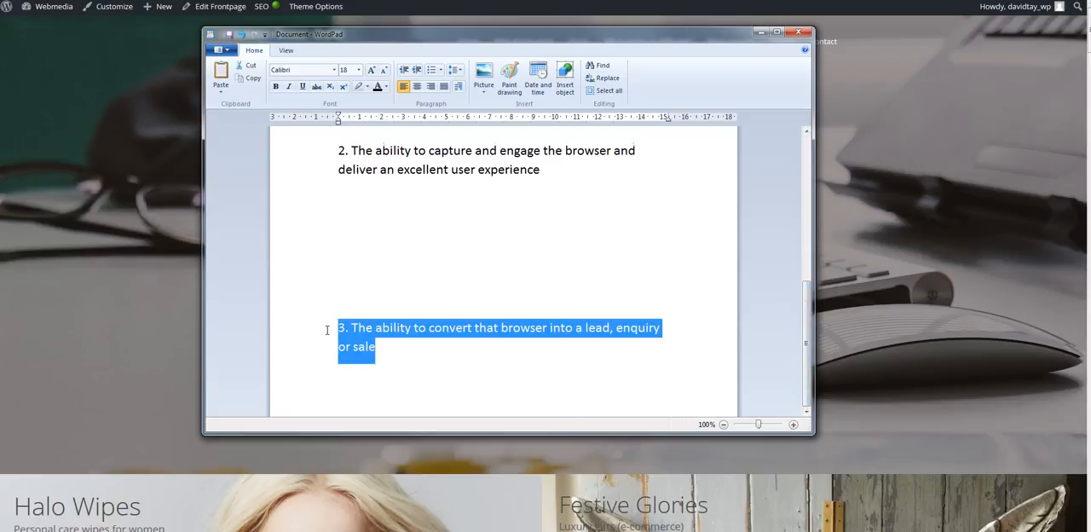
mouse_move(319, 248)
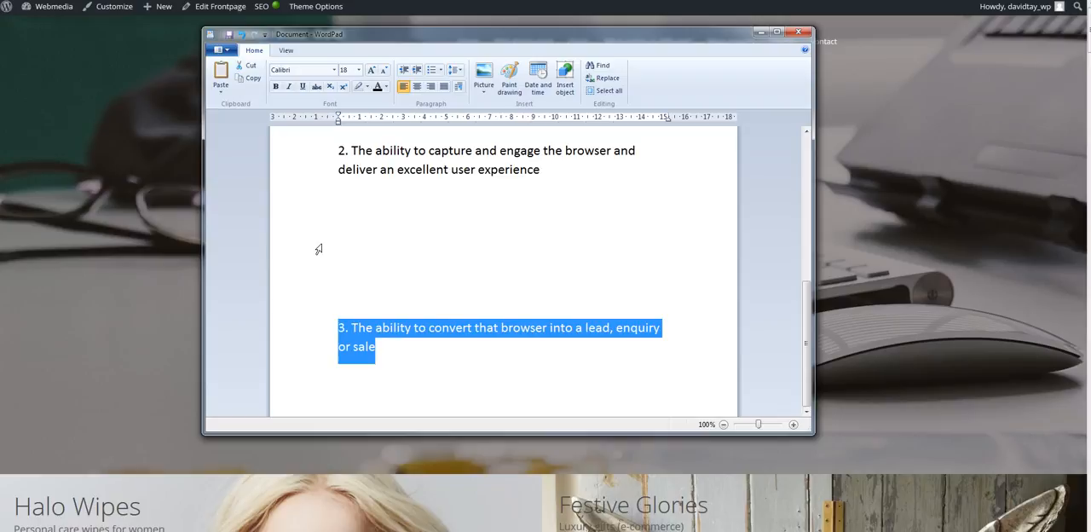
mouse_move(806, 341)
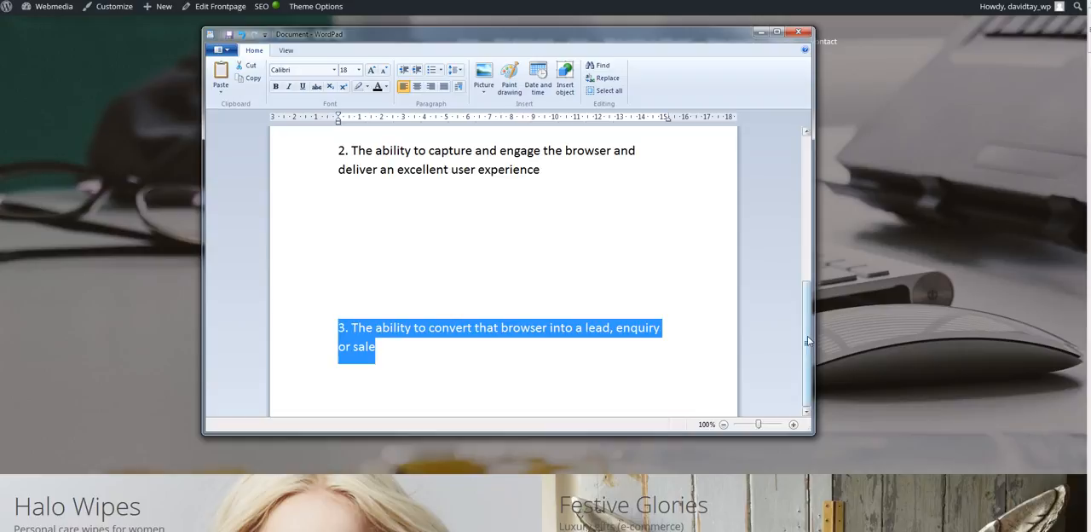
- Scroll back up to the heading question and the first answer on credibility
scroll(up, 3)
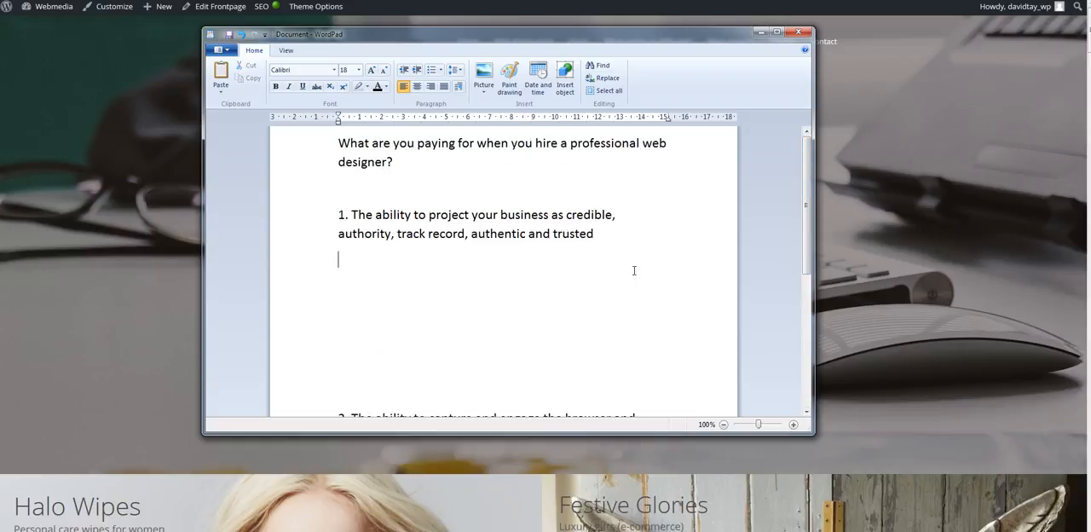
- Add answer 2 on engaging the browser and answer 3 on converting it into a lead, enquiry or sale
text(2. The ability to capture and engage the browser and deliver an excellent user experience)
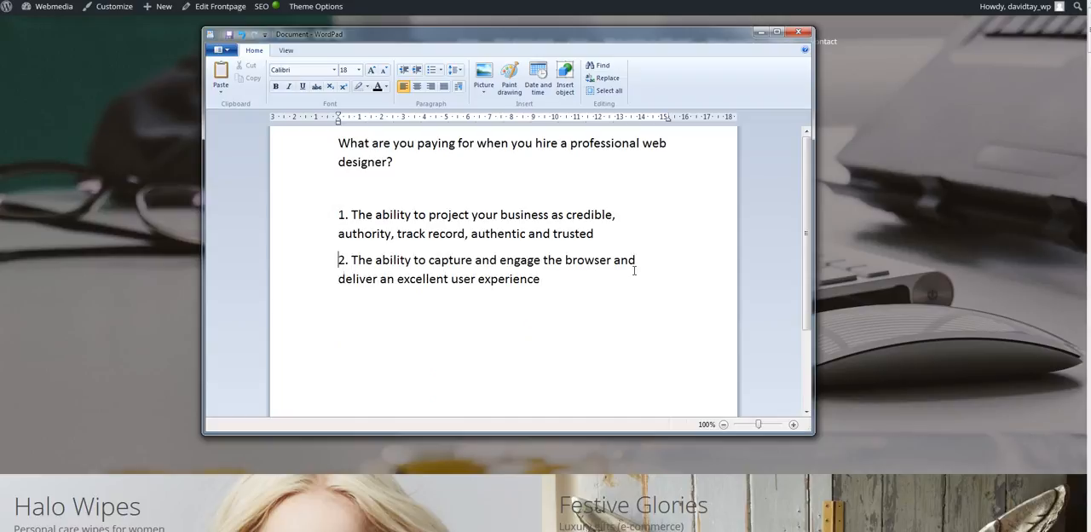
key(Return)
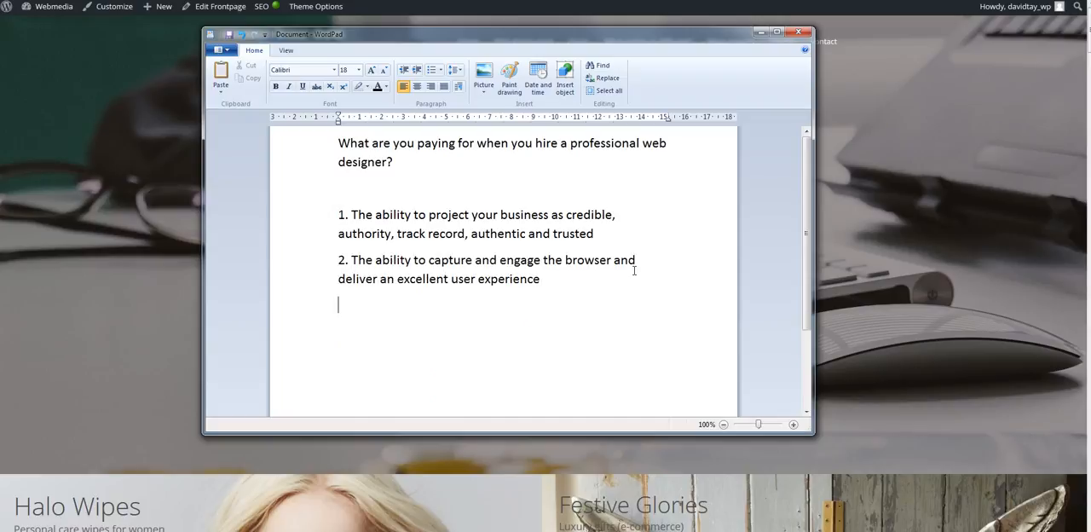
text(3. The ability to convert that browser into a lead, enquiry or sale)
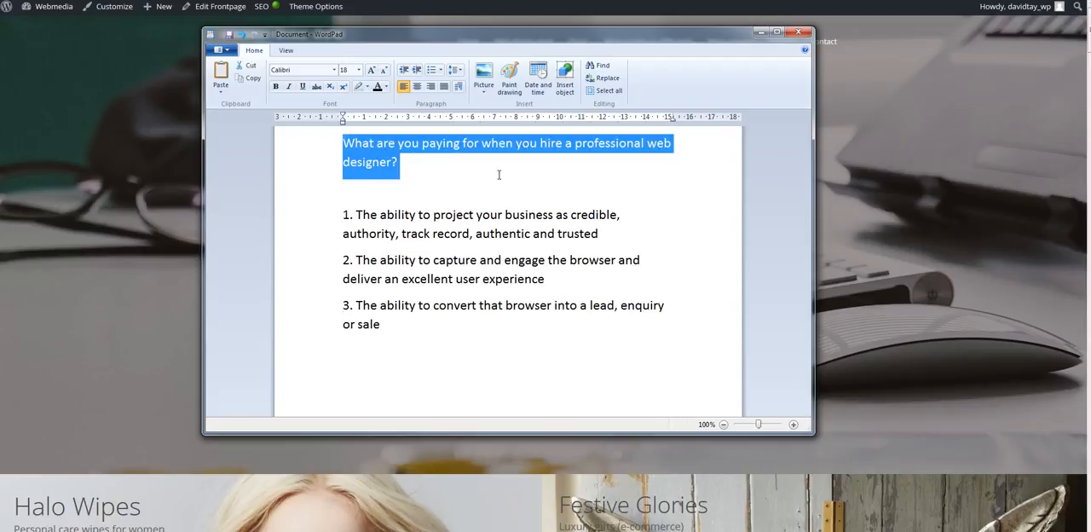
mouse_move(501, 179)
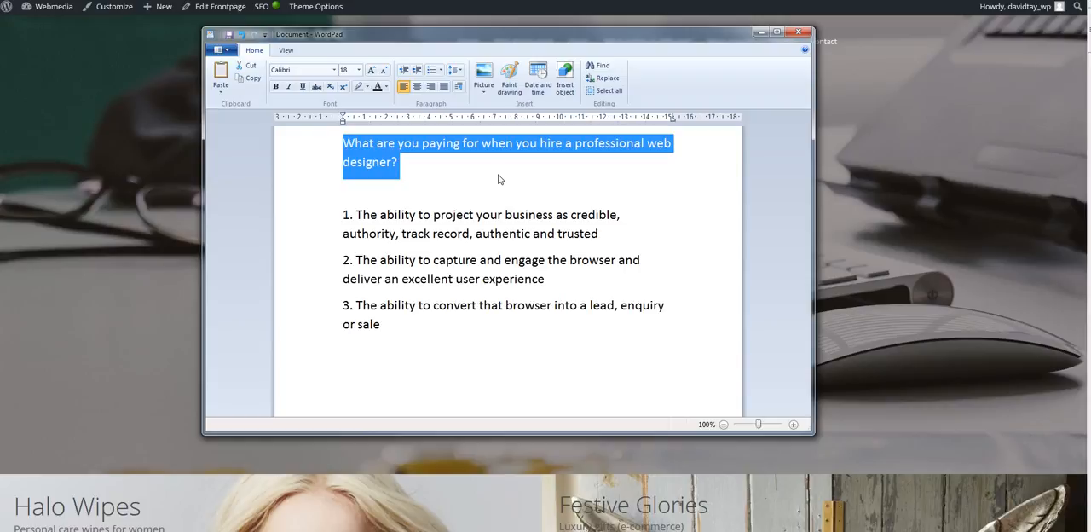